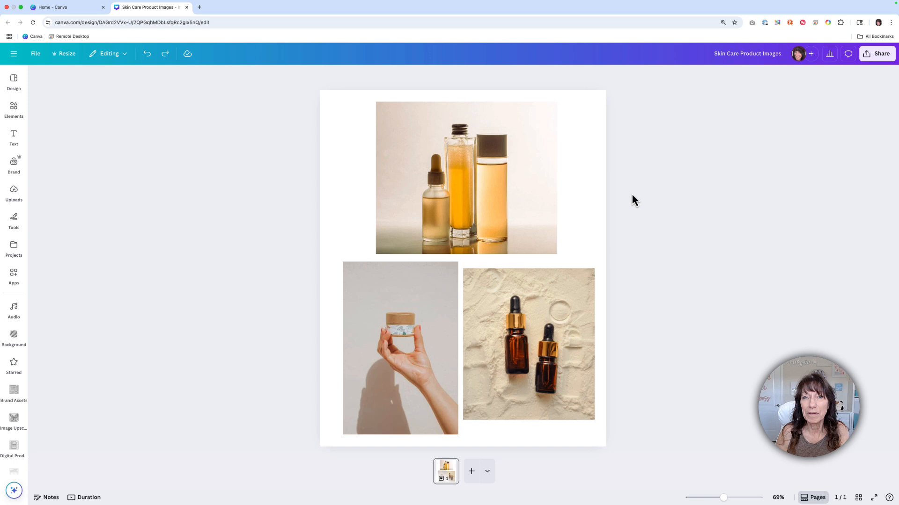
pyautogui.moveTo(635, 200)
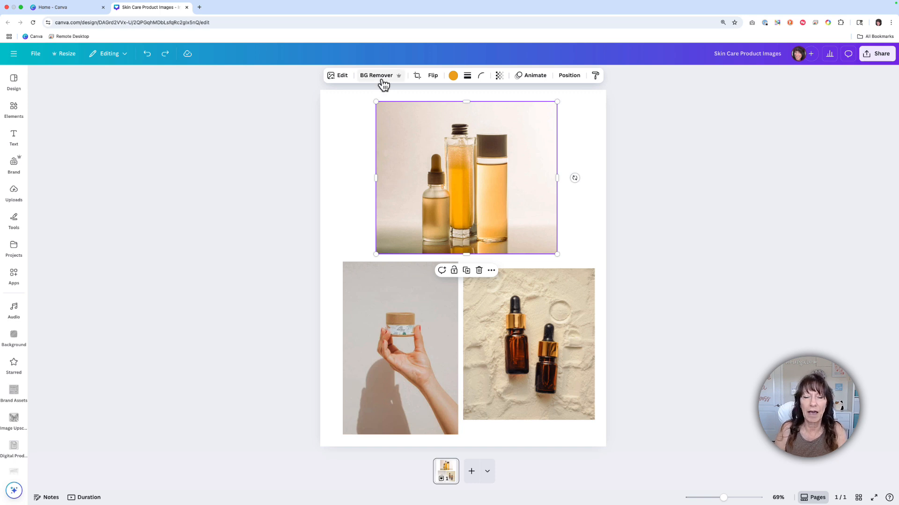
# Remove the backgrounds from the top bottles photo and the dropper bottles photo.
pyautogui.click(377, 74)
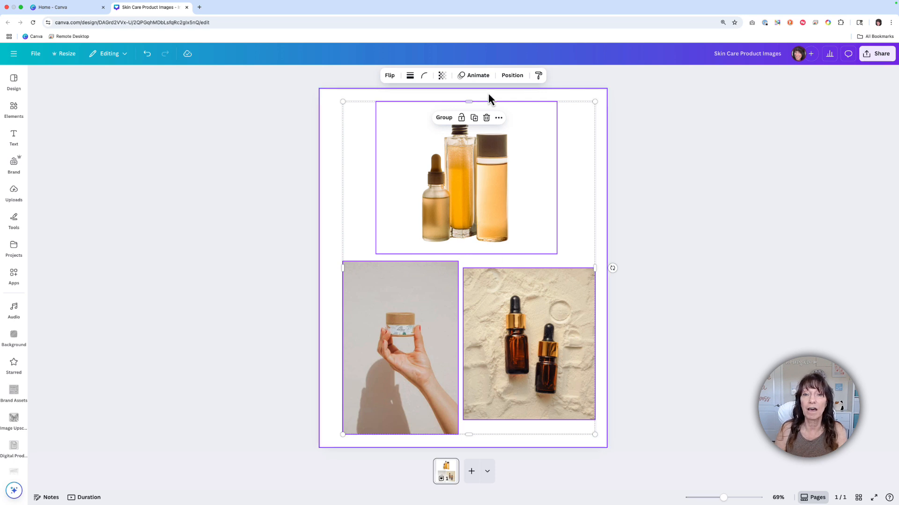
pyautogui.moveTo(424, 75)
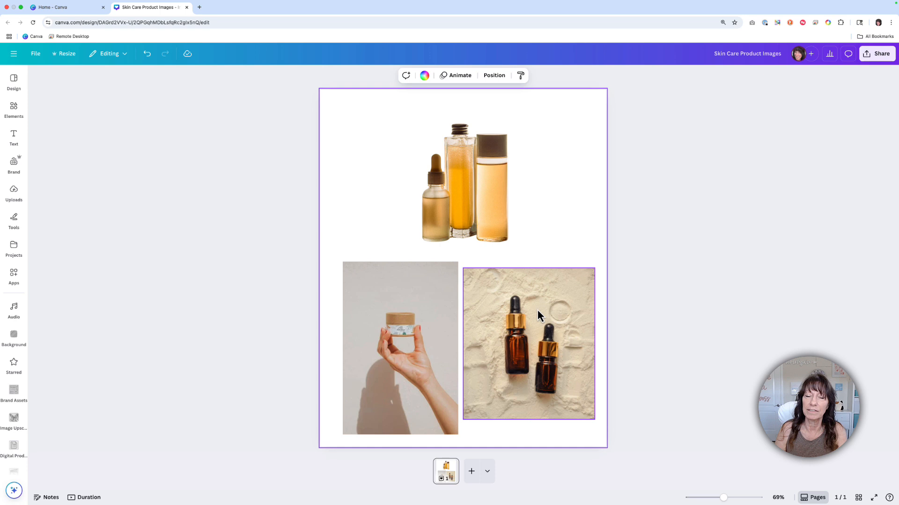
pyautogui.click(370, 75)
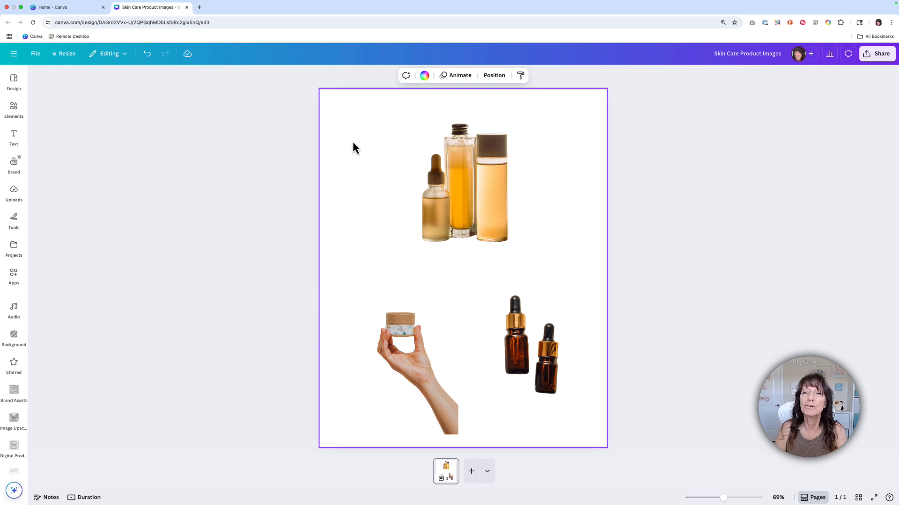
pyautogui.moveTo(344, 133)
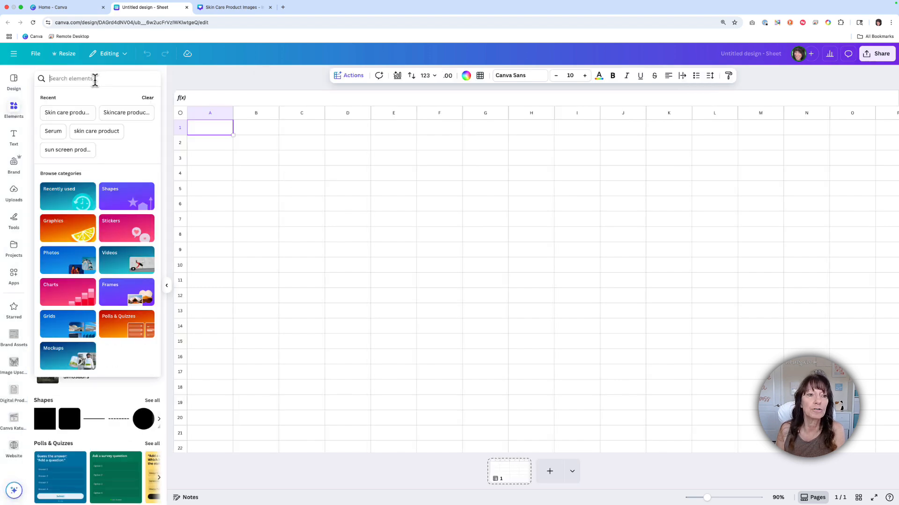
# Search 'Skin care products' photos and place product photos into column C starting at C1.
pyautogui.write('Skin care products')
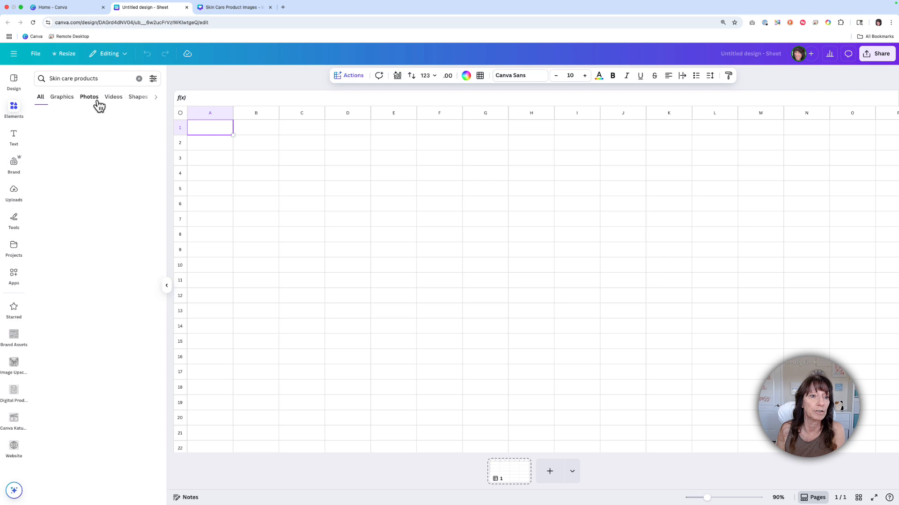
pyautogui.click(89, 96)
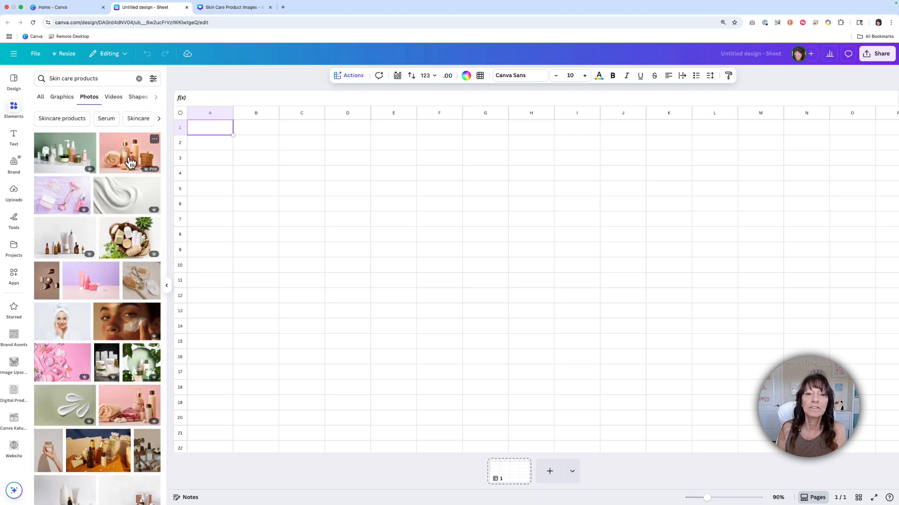
pyautogui.moveTo(129, 153); pyautogui.dragTo(317, 125)
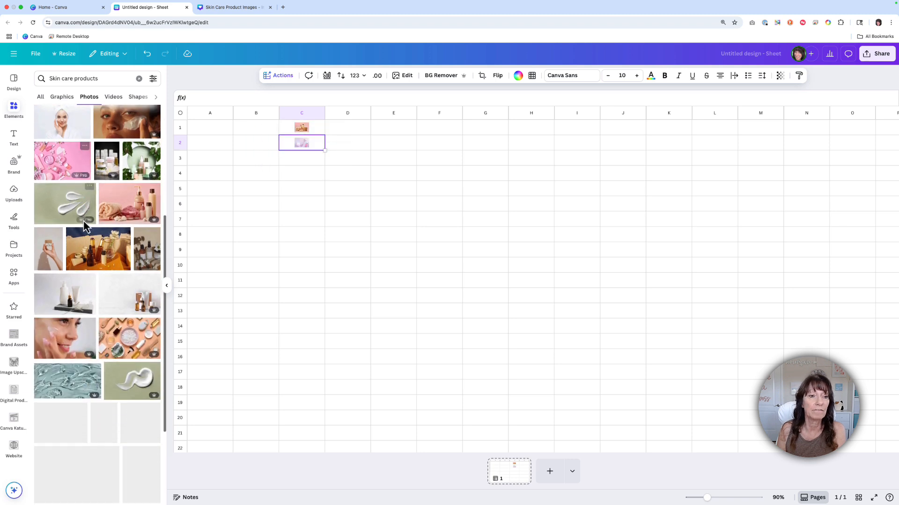
pyautogui.scroll(-3)
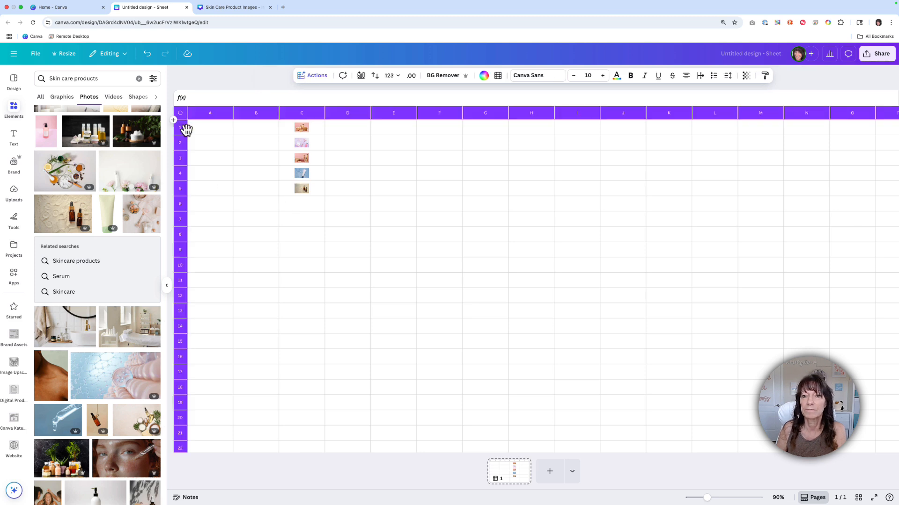
# Select column C and remove the backgrounds from all its photos in one batch.
pyautogui.click(588, 75)
pyautogui.write('36')
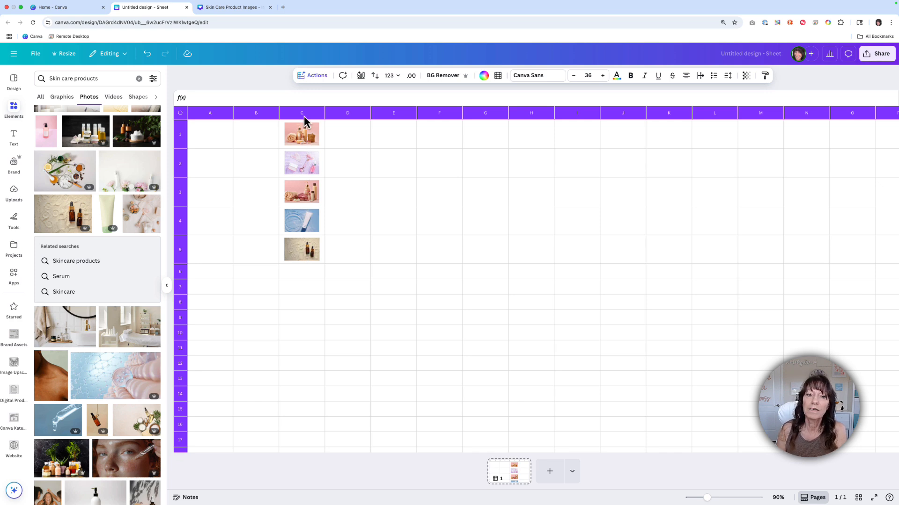
pyautogui.click(302, 113)
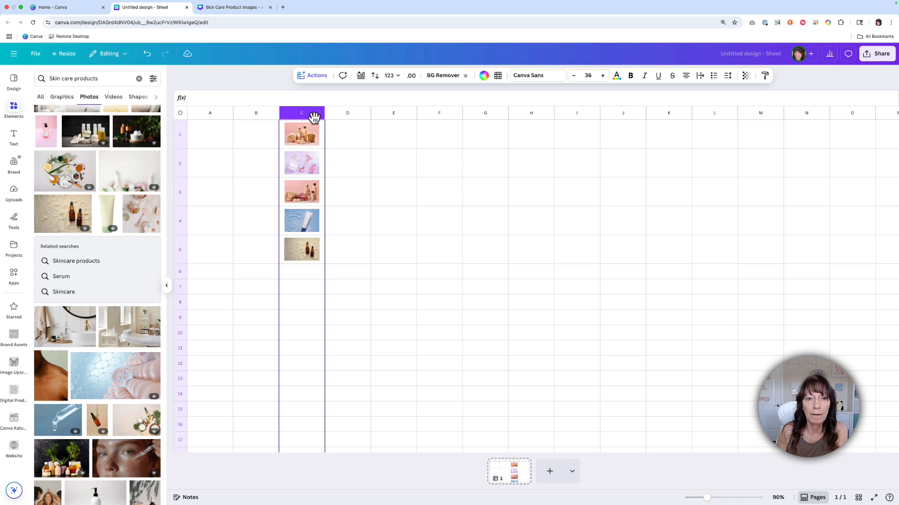
pyautogui.moveTo(261, 122)
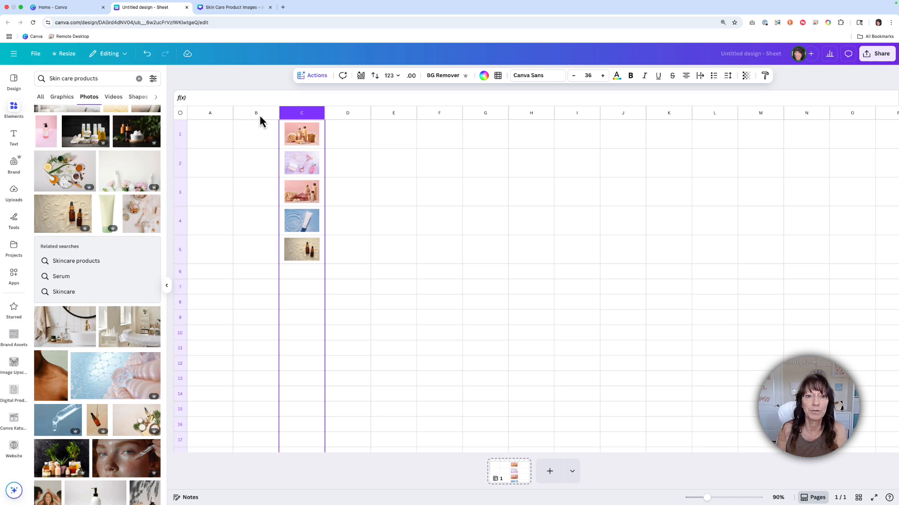
pyautogui.moveTo(413, 113)
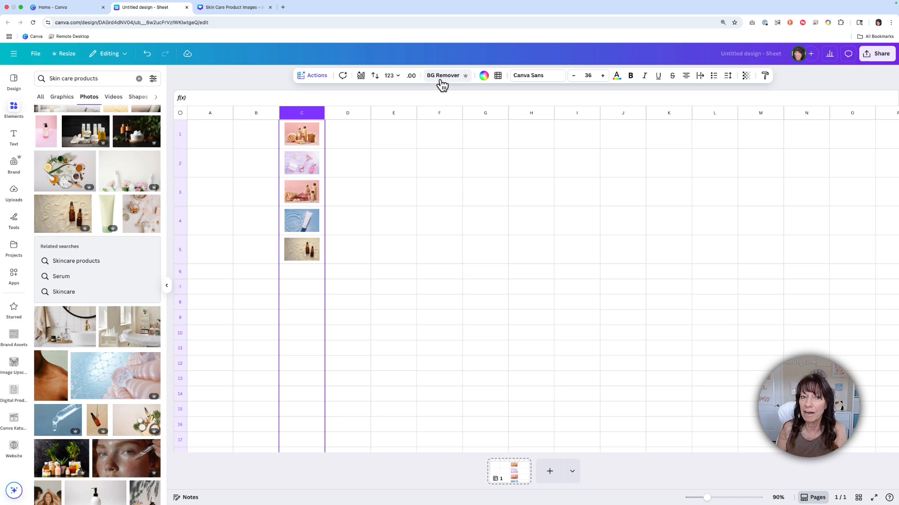
pyautogui.click(442, 75)
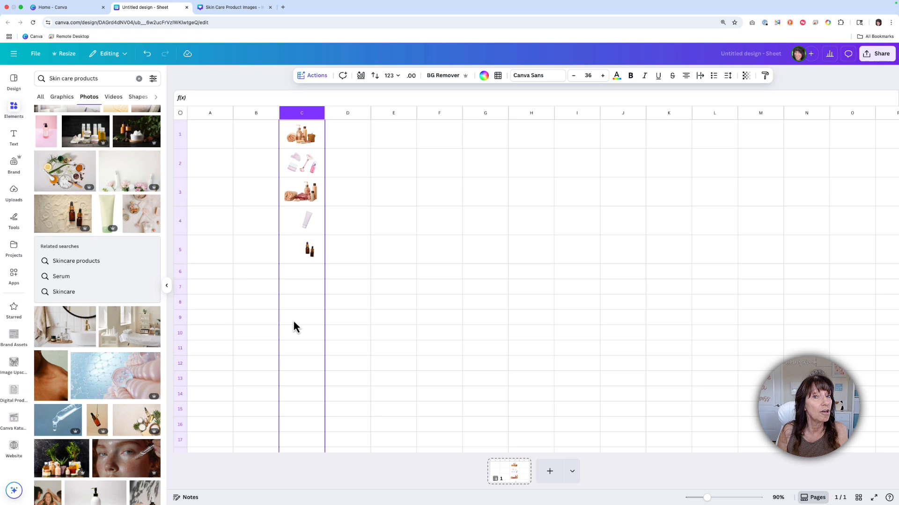
pyautogui.moveTo(327, 306)
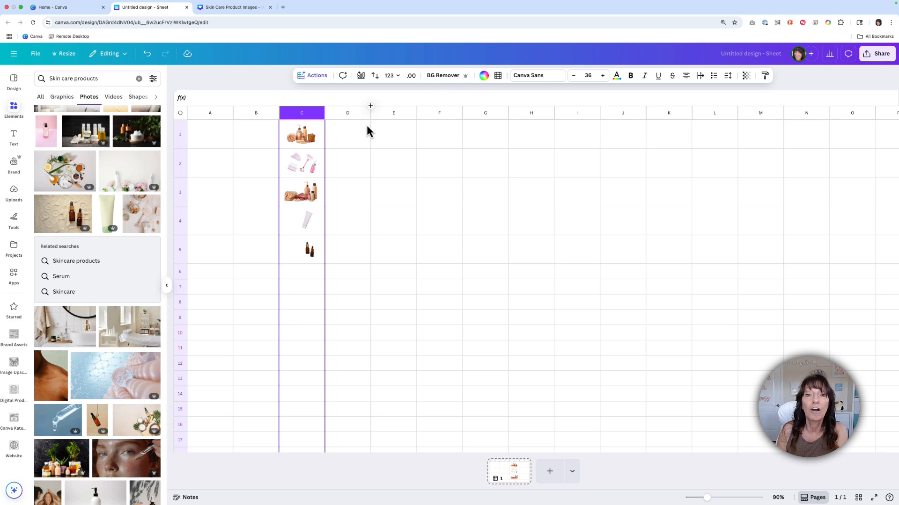
pyautogui.moveTo(297, 168)
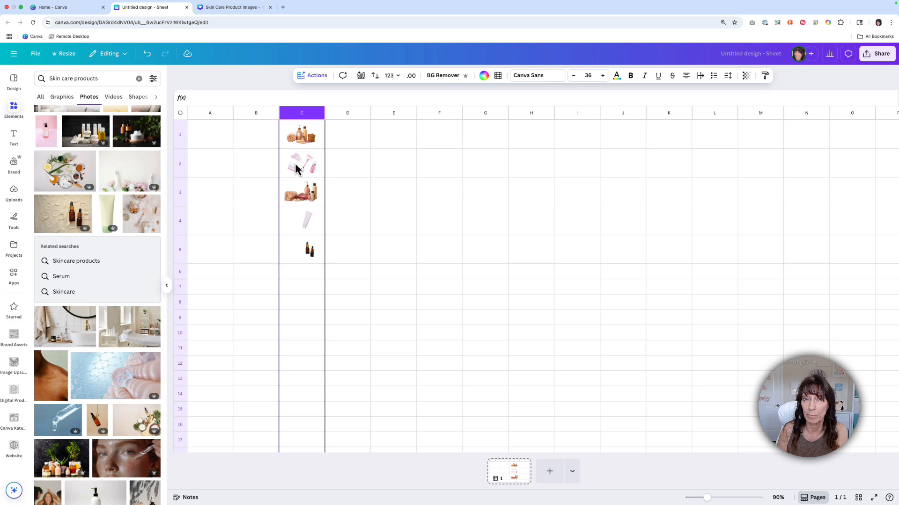
pyautogui.click(301, 249)
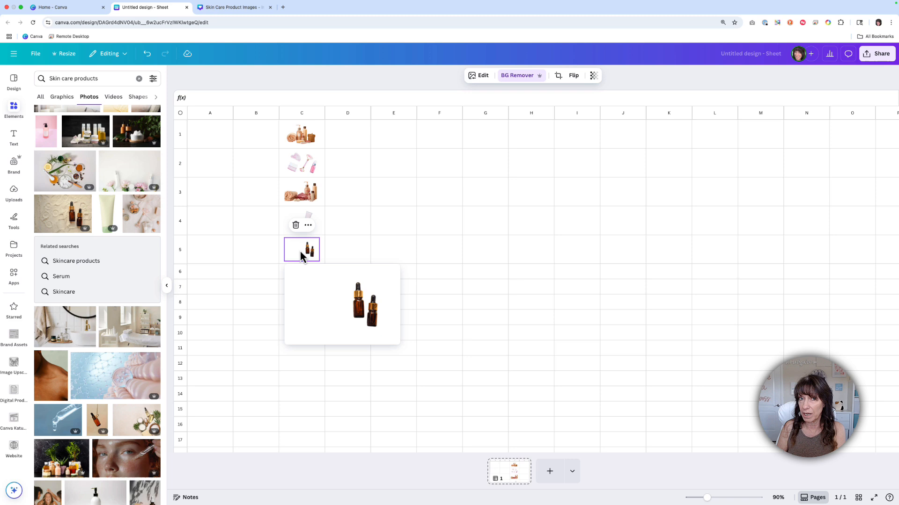
pyautogui.moveTo(574, 473)
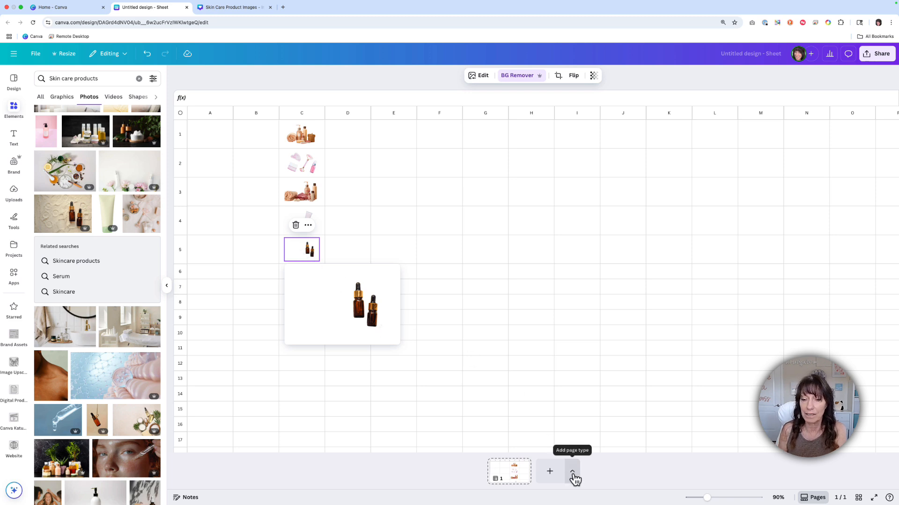
# Add a social media page to the design and return to the sheet page.
pyautogui.click(571, 471)
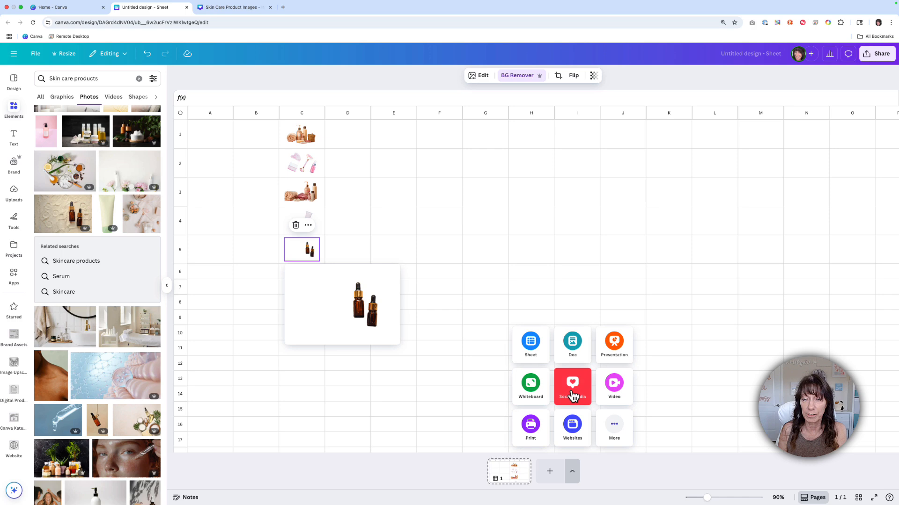
pyautogui.click(571, 387)
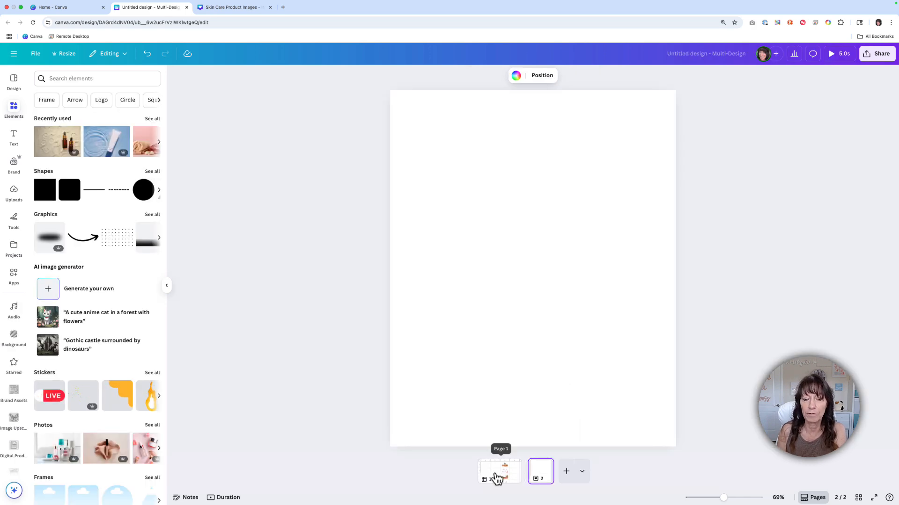
pyautogui.click(499, 472)
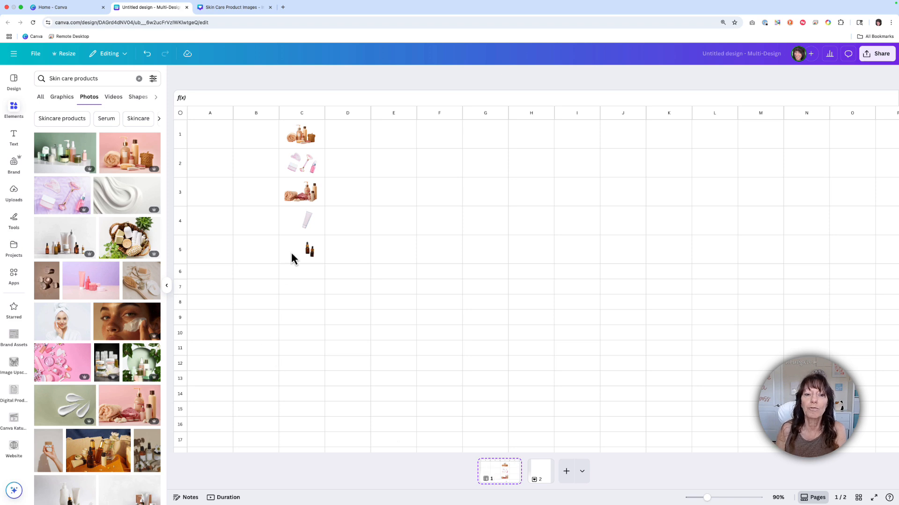
# Detach the dropper bottles photo from cell C5 and move it onto the second page.
pyautogui.click(302, 249)
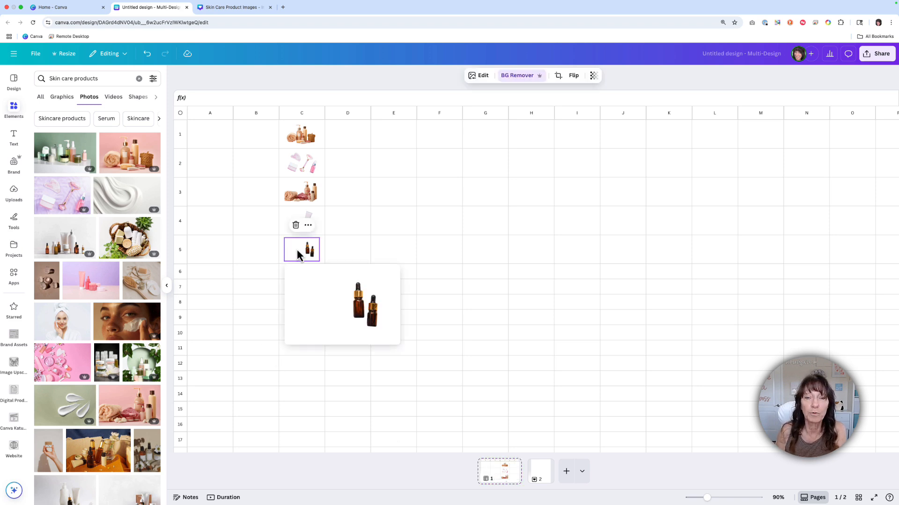
pyautogui.rightClick(302, 249)
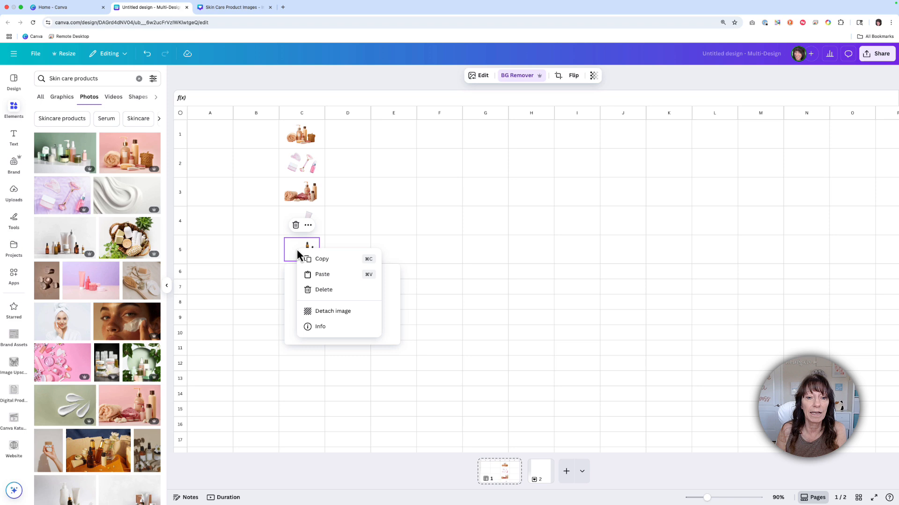
pyautogui.moveTo(332, 315)
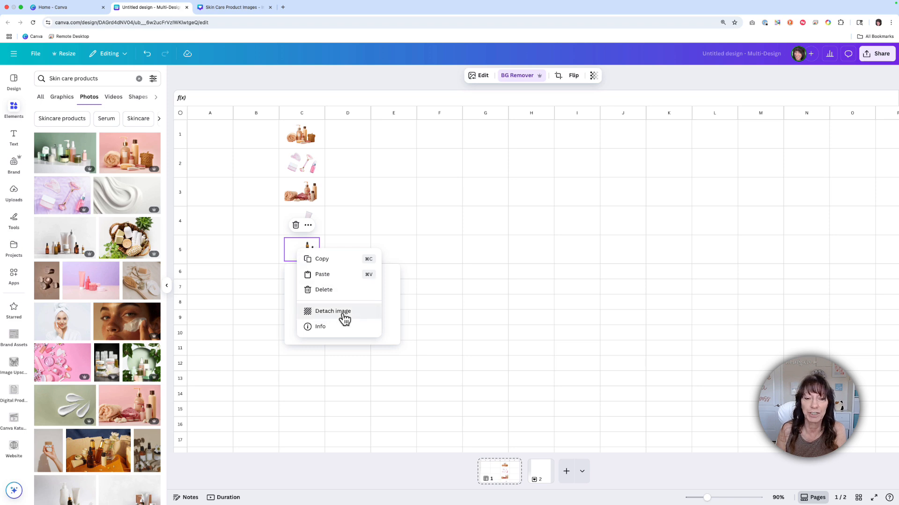
pyautogui.click(332, 311)
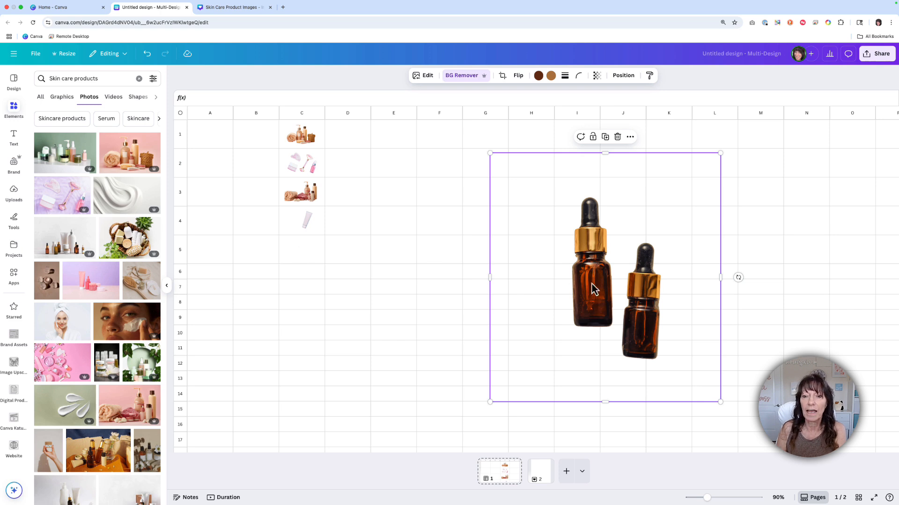
pyautogui.moveTo(593, 289); pyautogui.dragTo(547, 365)
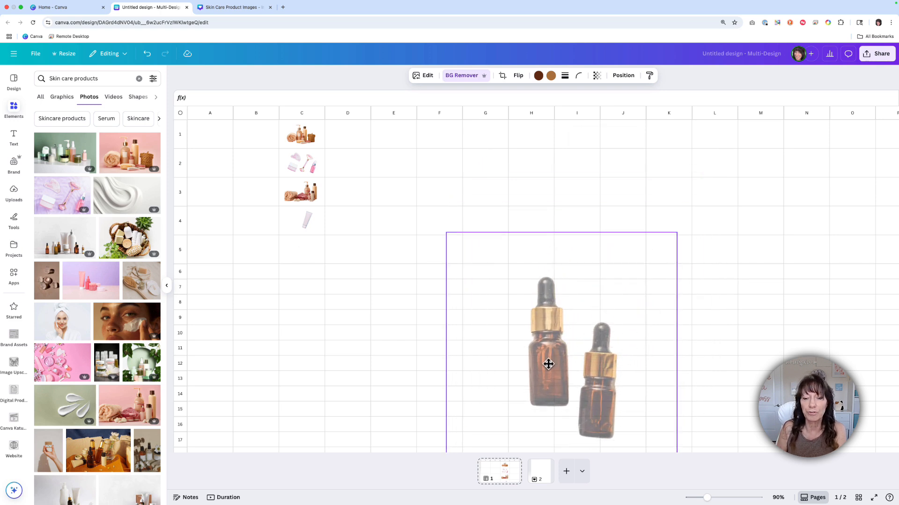
pyautogui.click(540, 471)
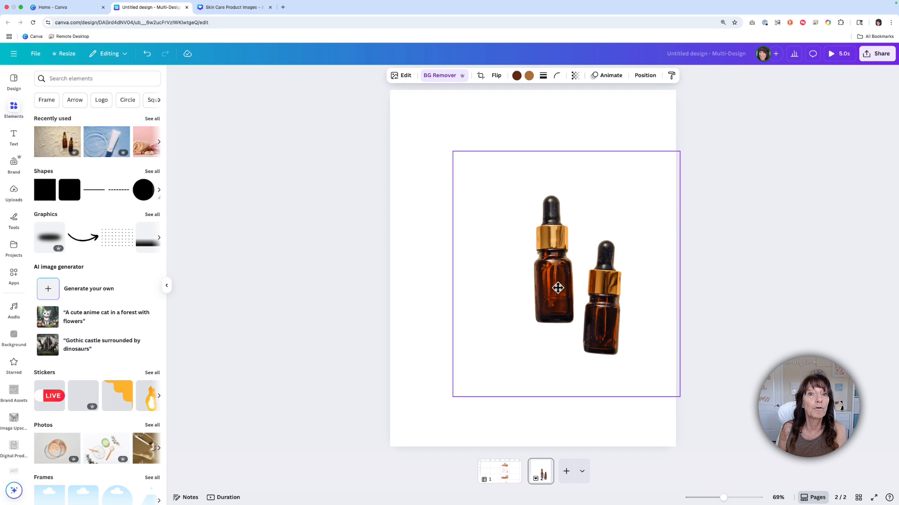
# Give the dropper bottles image a Drop shadow effect.
pyautogui.click(559, 288)
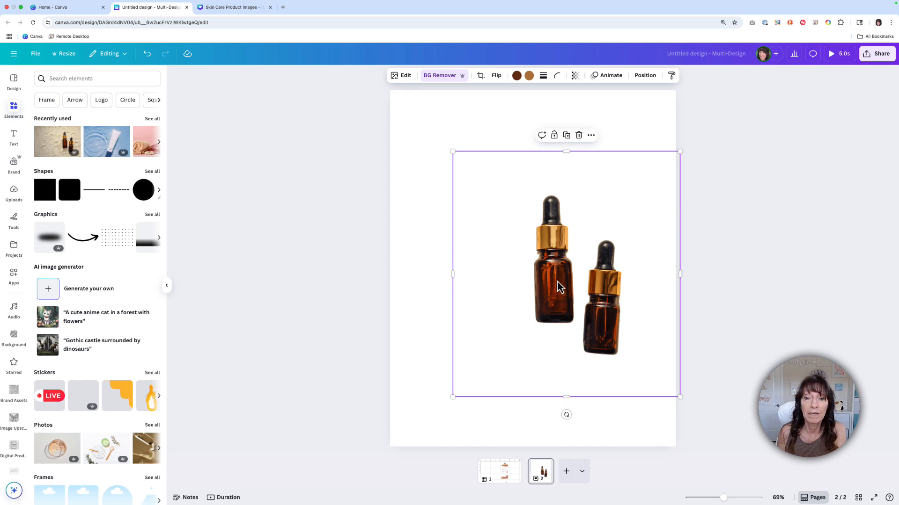
pyautogui.moveTo(453, 152)
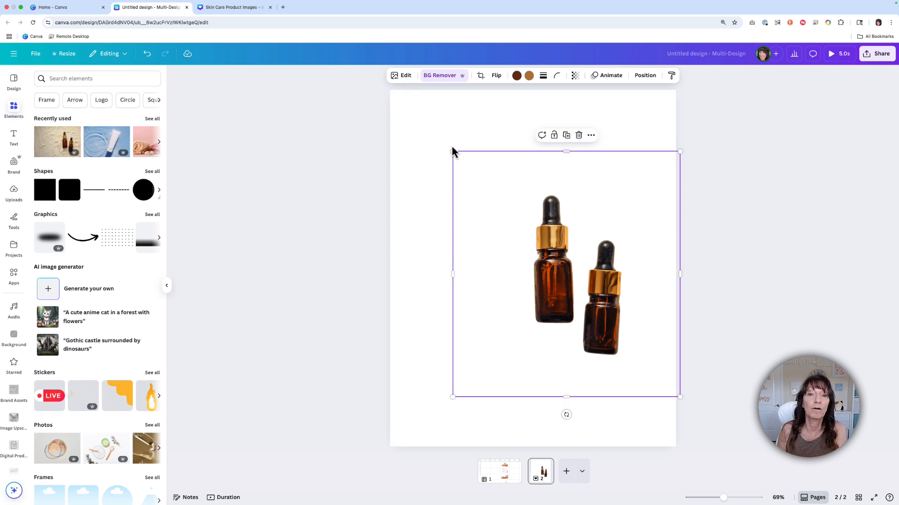
pyautogui.click(401, 75)
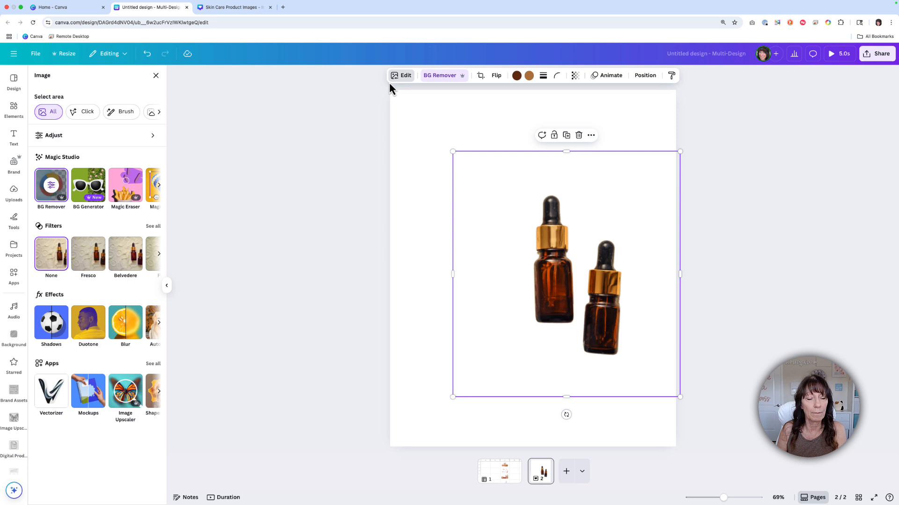
pyautogui.click(51, 324)
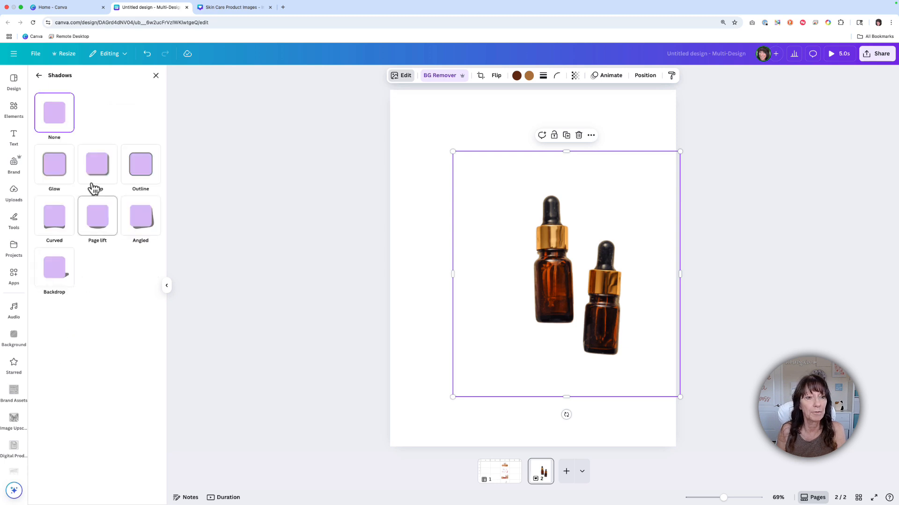
pyautogui.click(97, 165)
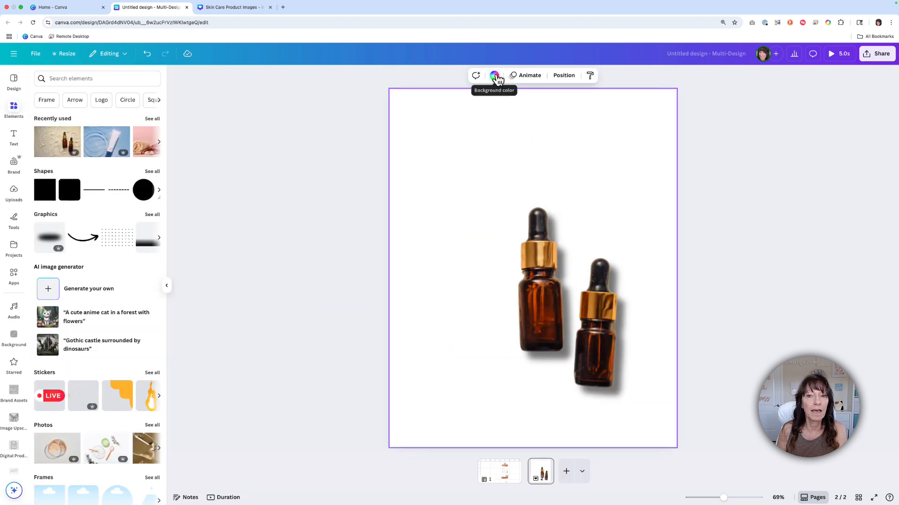
# Make the second page's background coral, then return to the sheet on page one.
pyautogui.click(493, 75)
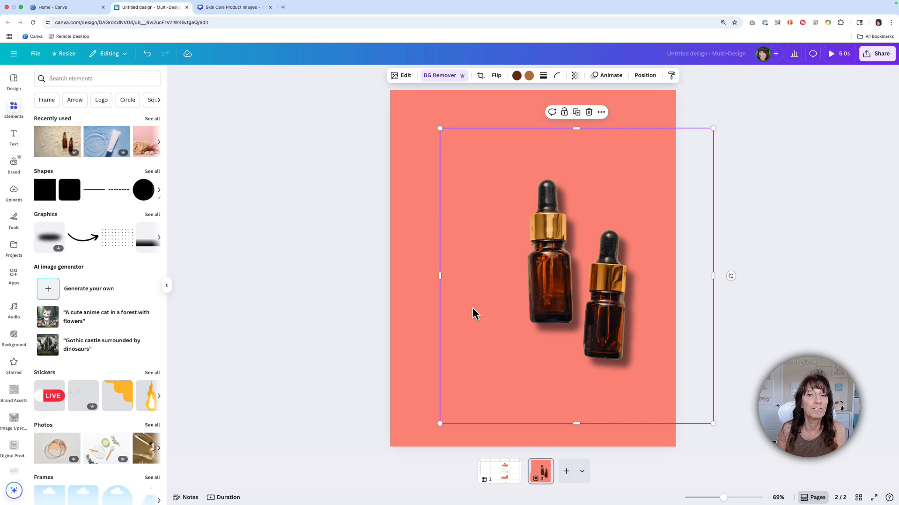
pyautogui.click(372, 320)
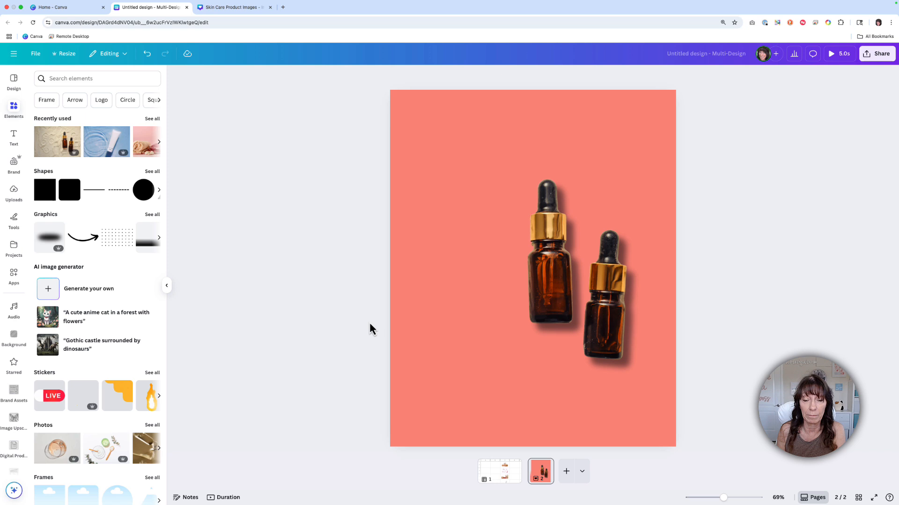
pyautogui.click(498, 471)
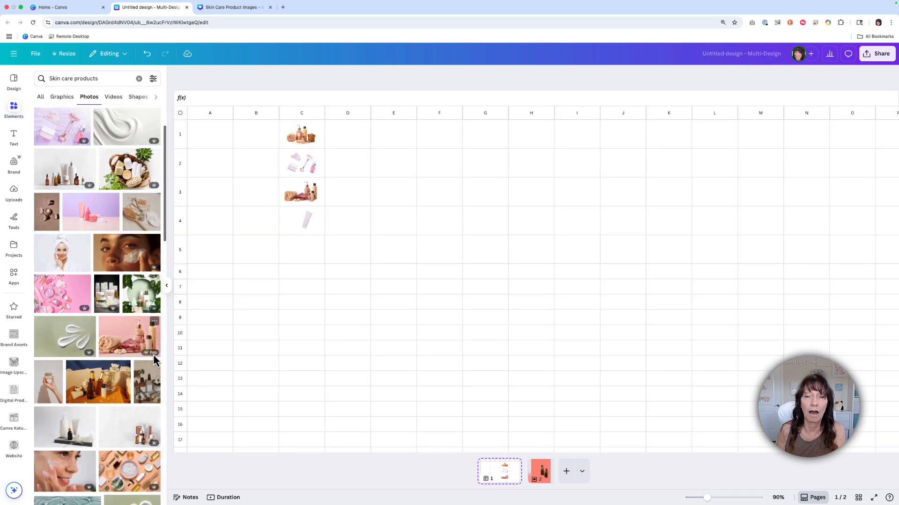
# Add another skincare stock photo into cell C5 of the sheet.
pyautogui.scroll(-3)
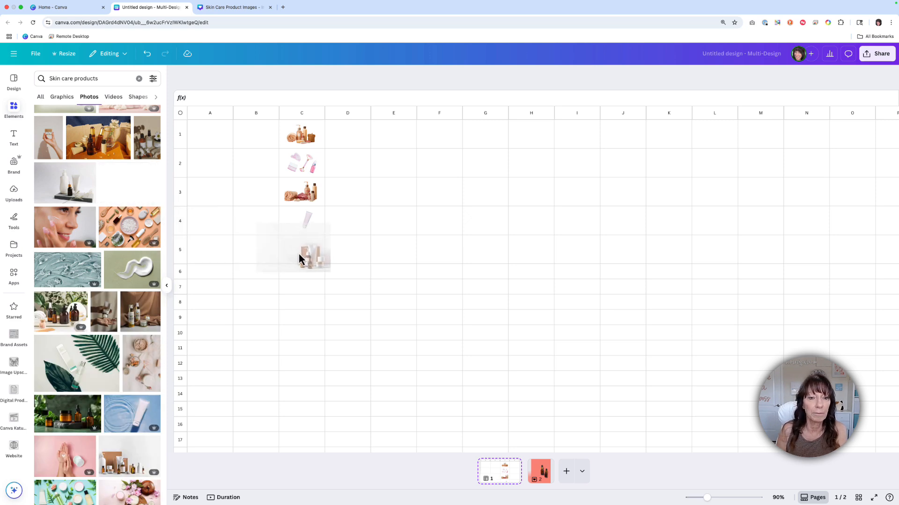
pyautogui.click(302, 249)
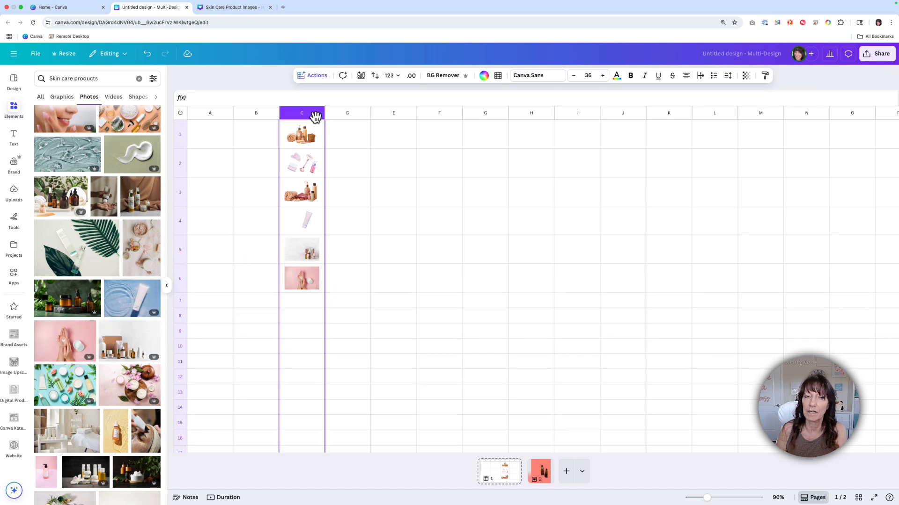
pyautogui.moveTo(452, 75)
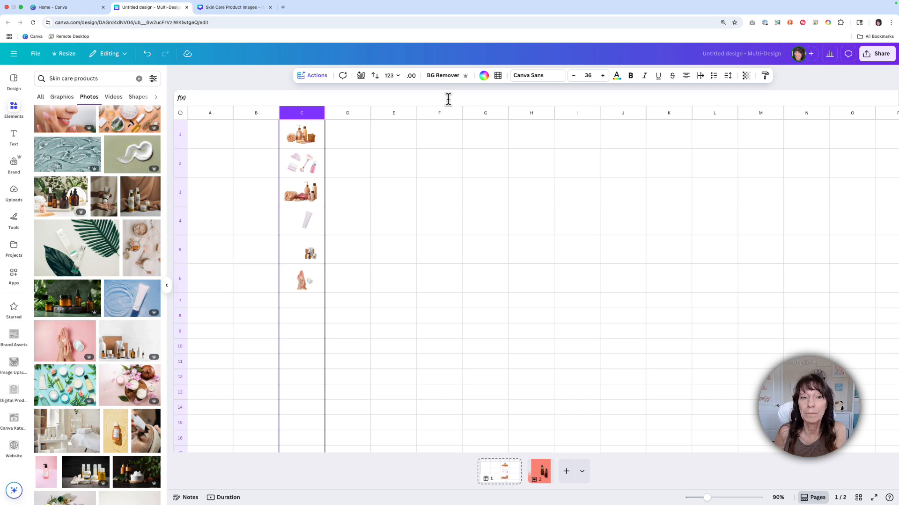
pyautogui.moveTo(304, 302)
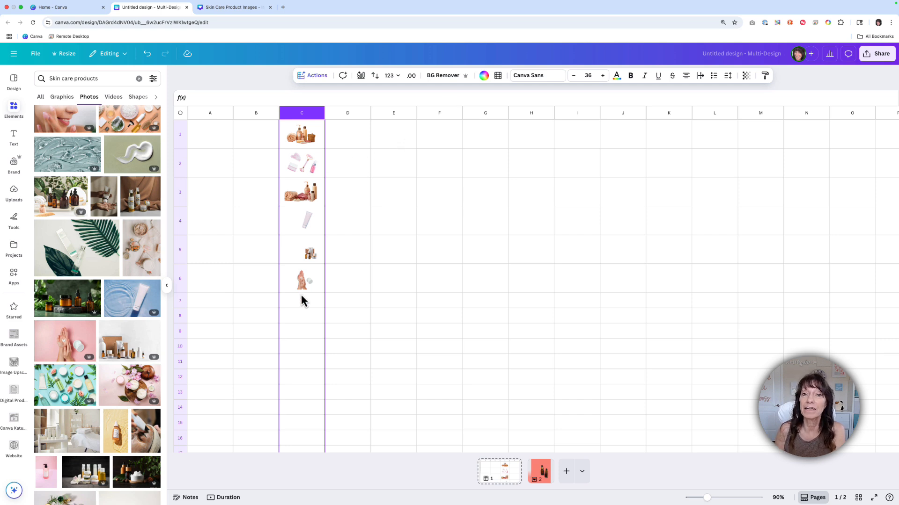